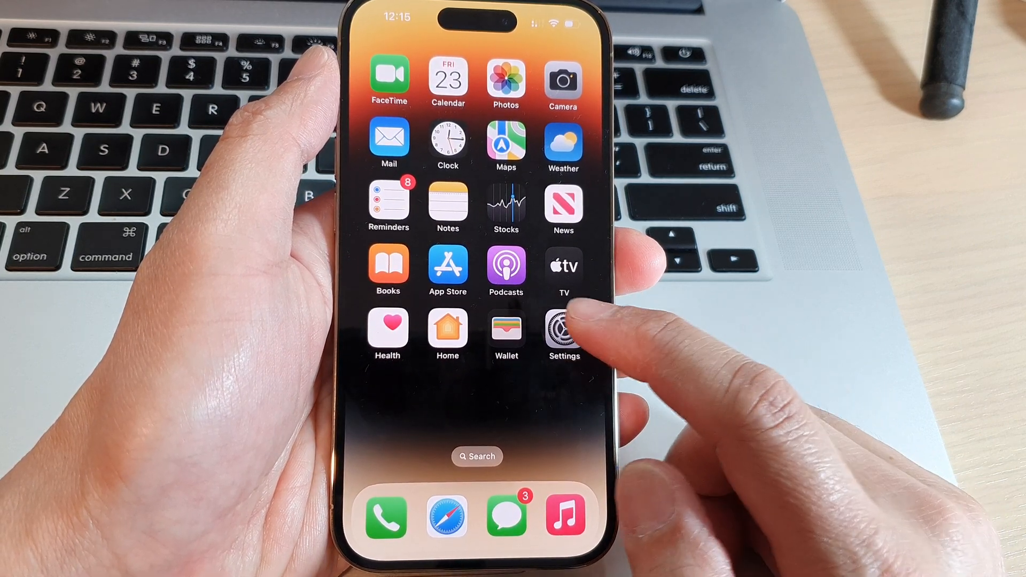
# Open Settings from the home screen and scroll down to the General section
pyautogui.click(561, 327)
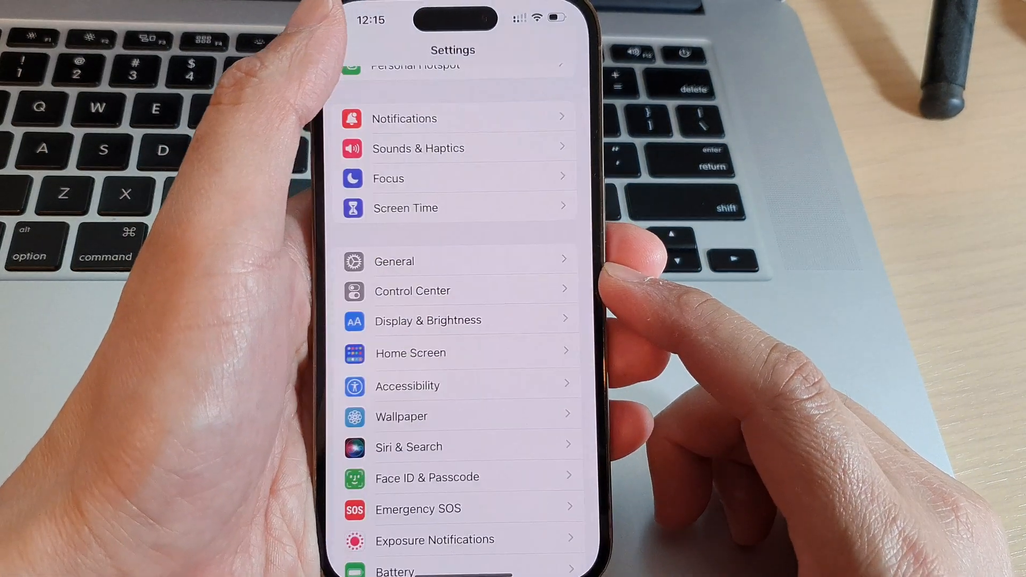
pyautogui.scroll(-3)
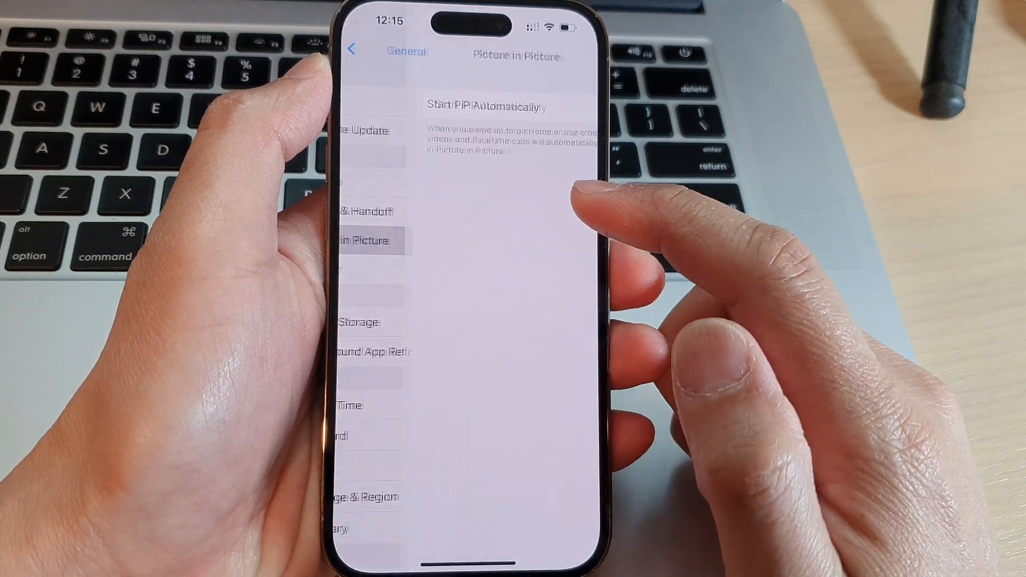
# In AirPlay & Handoff, toggle Continuity Camera off and back on, leaving it enabled
pyautogui.click(354, 50)
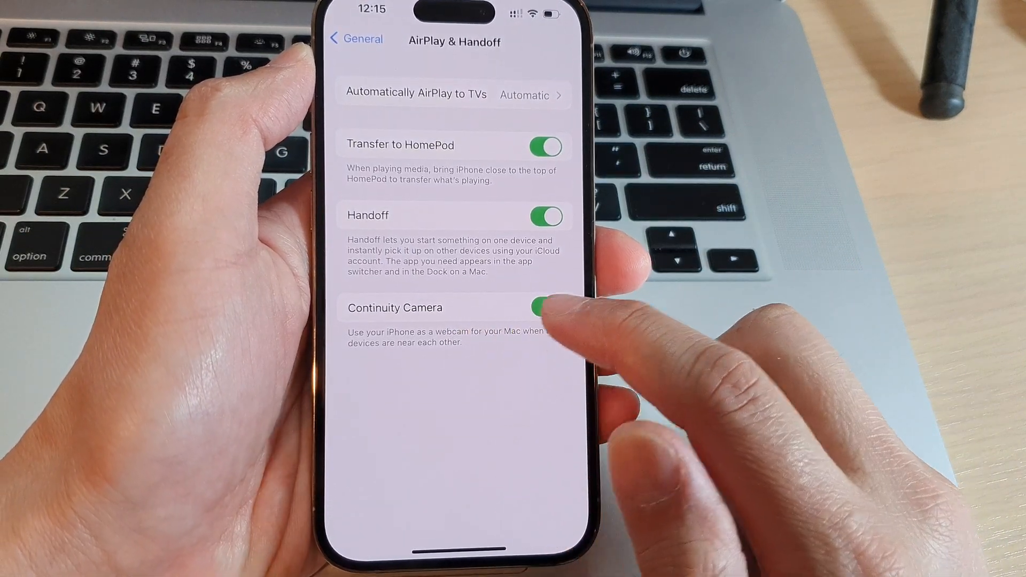
pyautogui.click(545, 308)
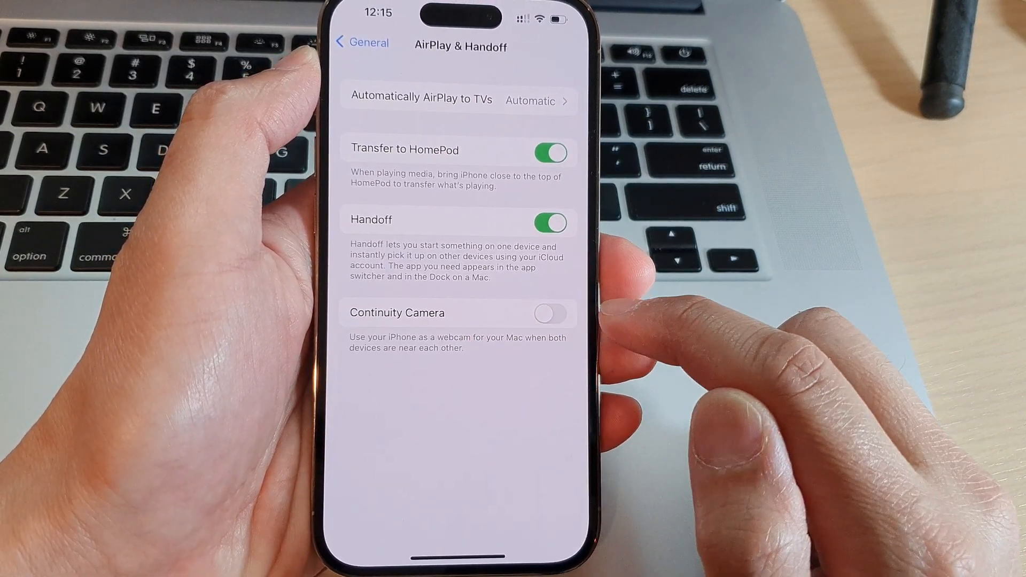
pyautogui.click(551, 314)
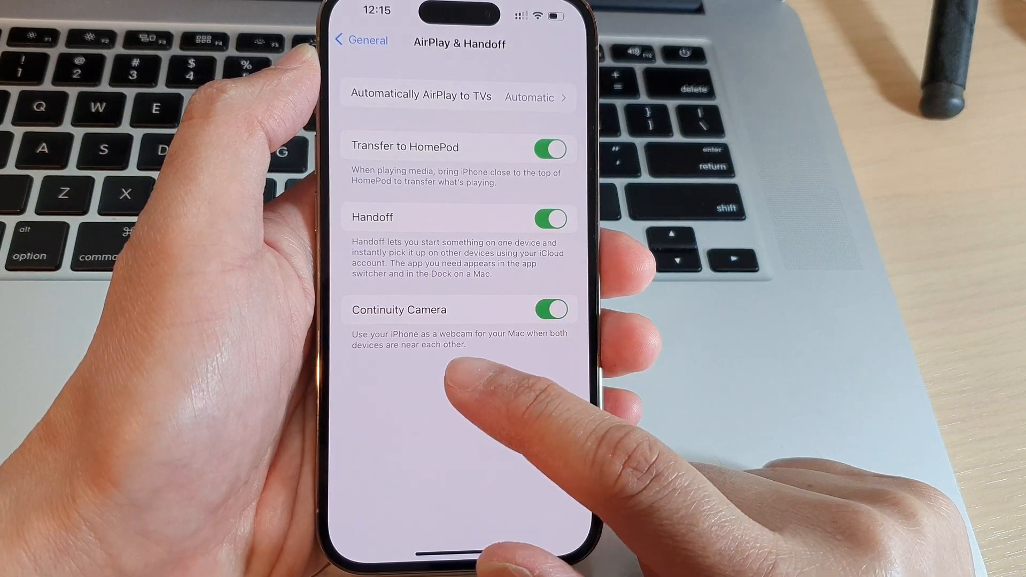